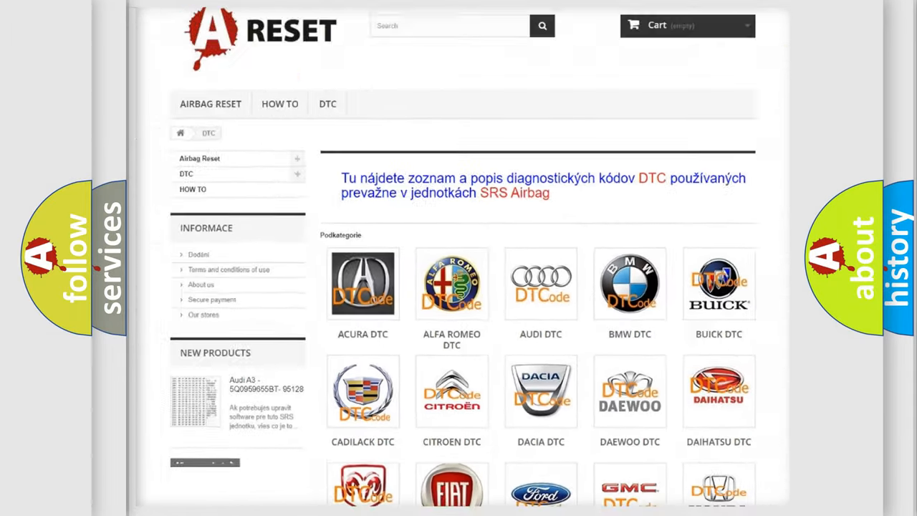
- Scroll the DTC brand grid down until the Chevrolet DTC tile is visible
scroll(down, 3)
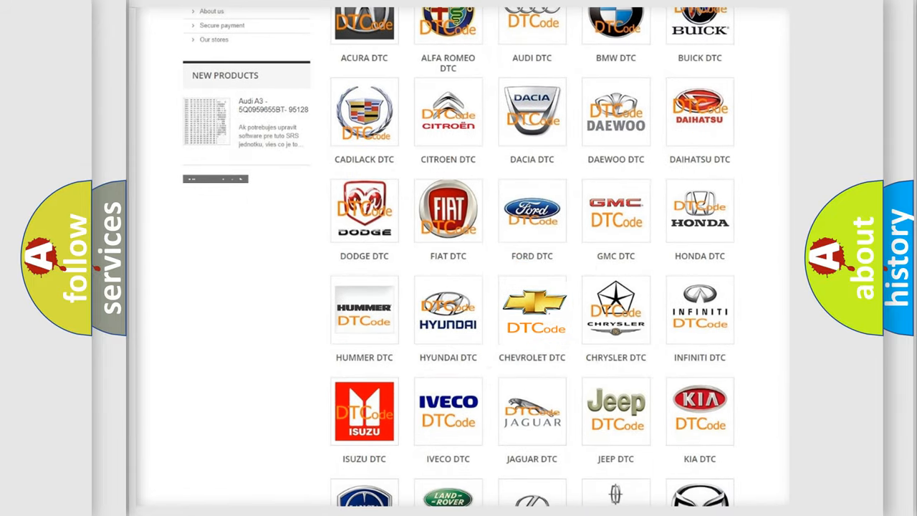
- Open the Chevrolet DTC code list and browse its codes from B0002 down and back
click(532, 309)
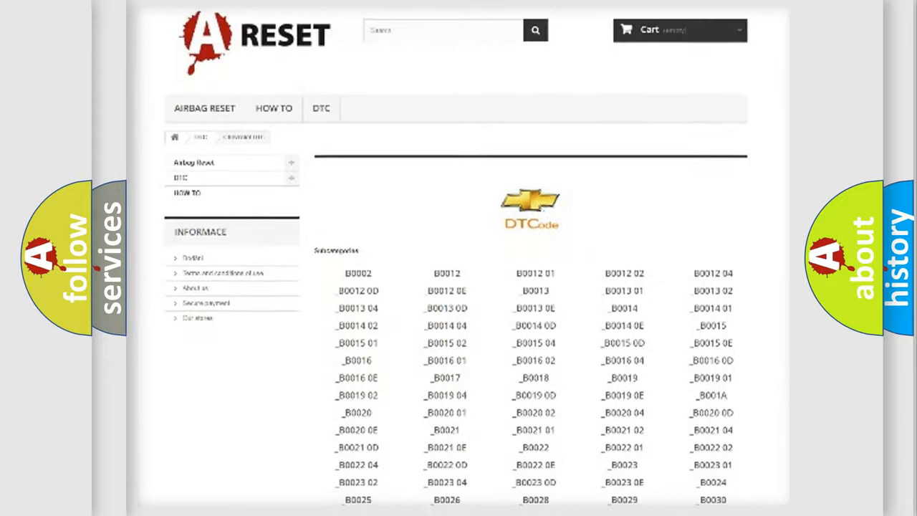
scroll(down, 3)
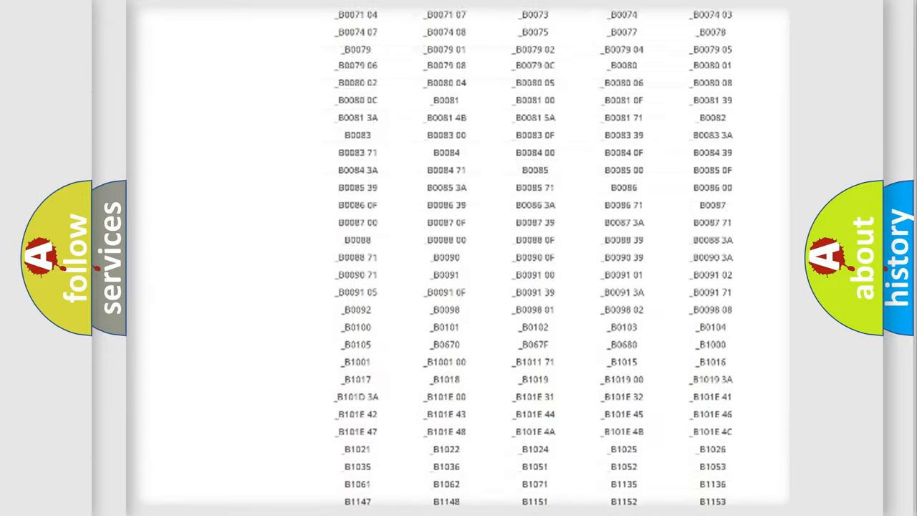
scroll(up, 3)
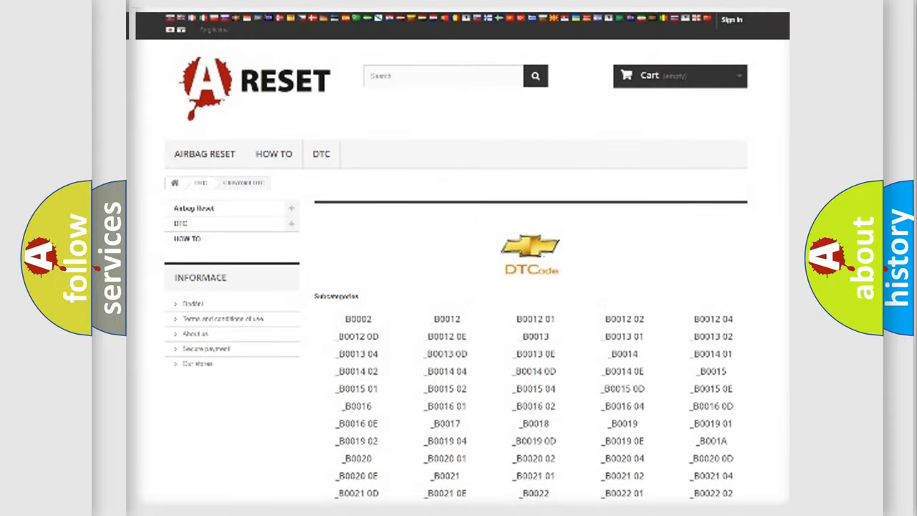